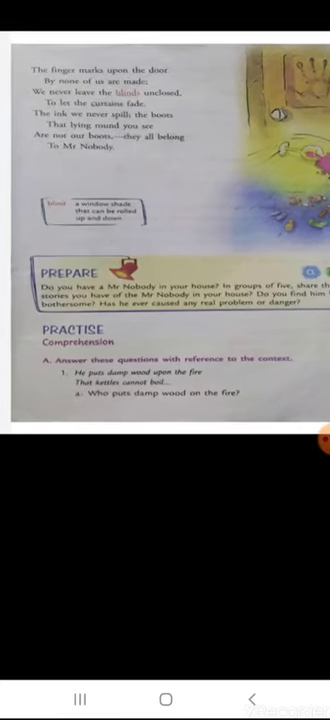
scroll("up", 3)
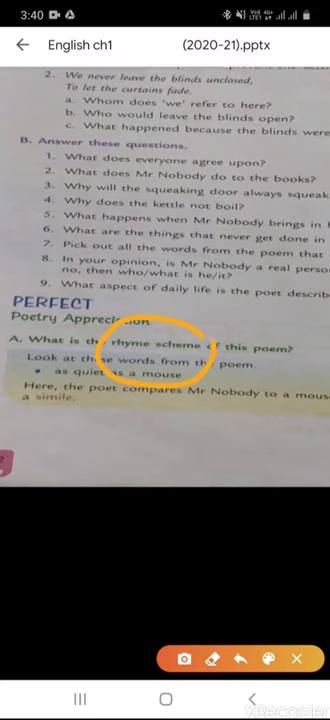
scroll("up", 3)
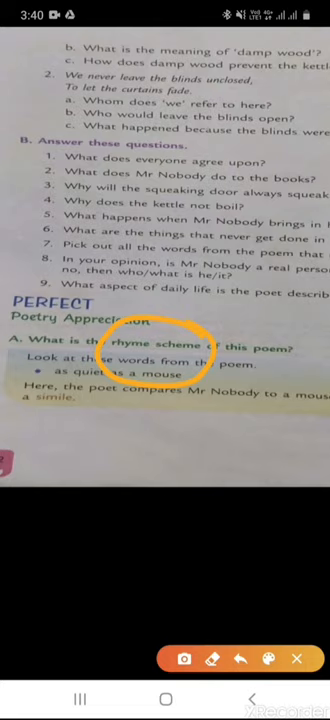